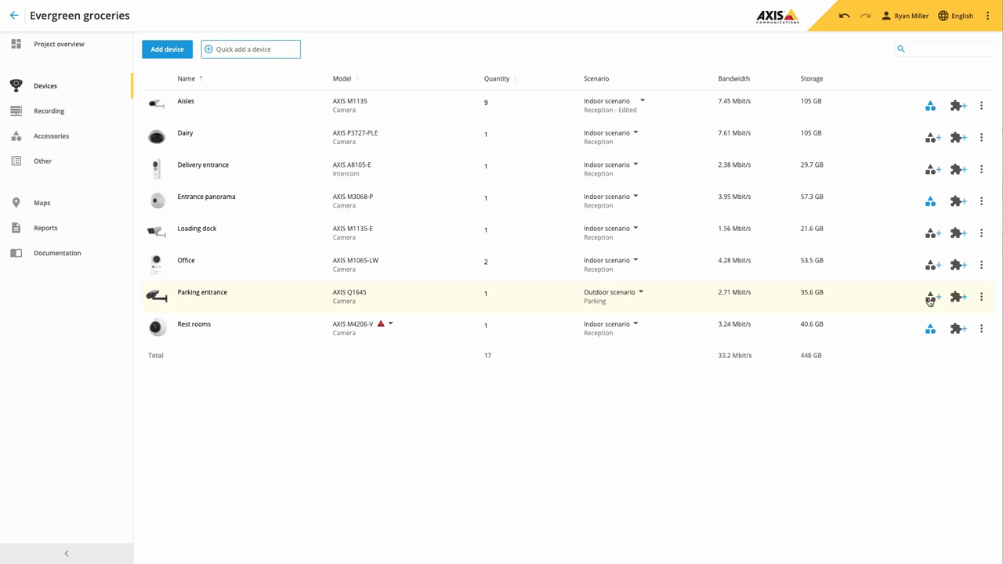
Search 'housing', add AXIS T93F20 Outdoor Housing to Parking entrance, then select the Dairy camera
{"action": "left_click", "coordinate": [957, 296]}
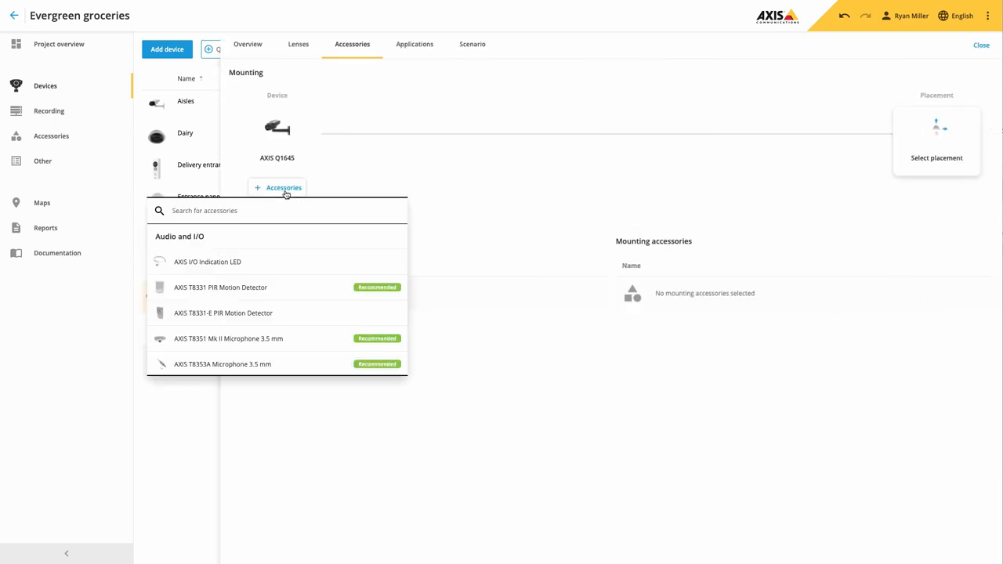
{"action": "type", "text": "housing"}
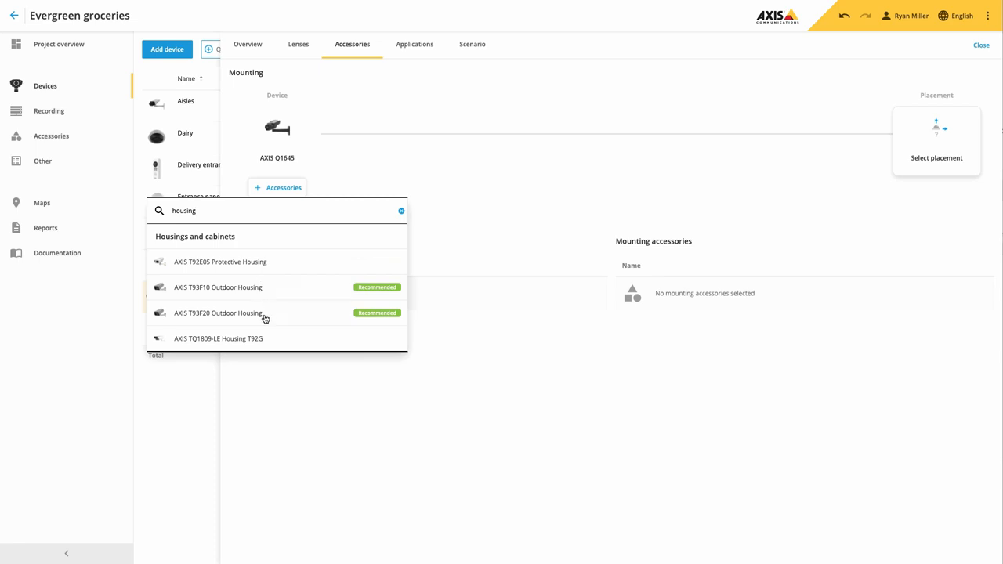
{"action": "left_click", "coordinate": [218, 313]}
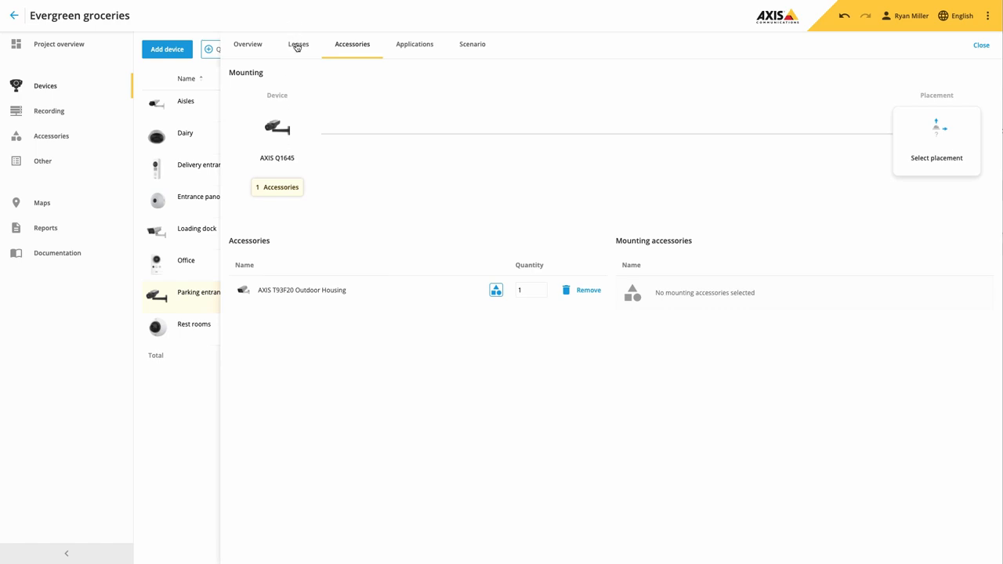
{"action": "left_click", "coordinate": [298, 44]}
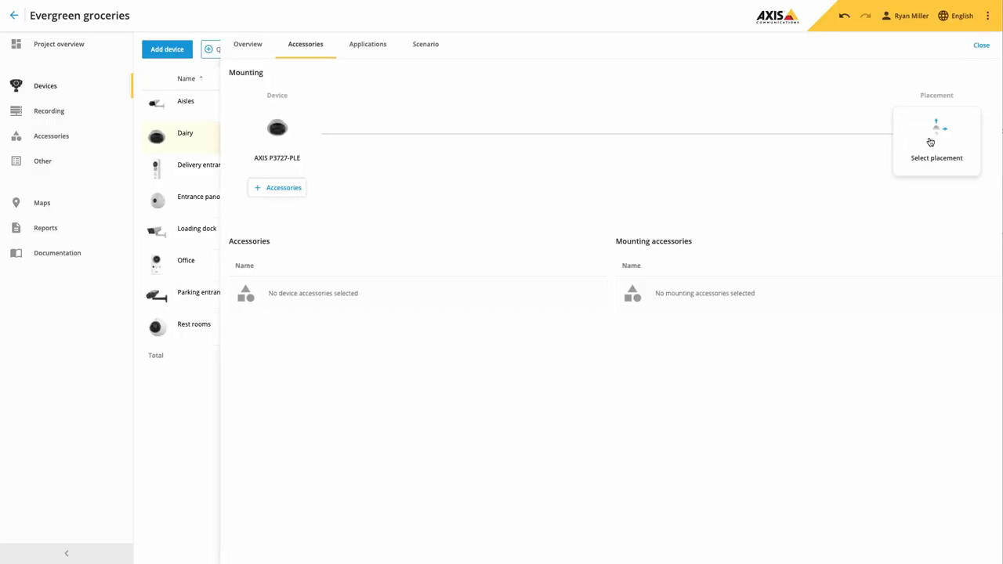
Add the AXIS T6101 Audio and I/O Interface to Dairy and list its required midspan accessories
{"action": "left_click", "coordinate": [279, 187]}
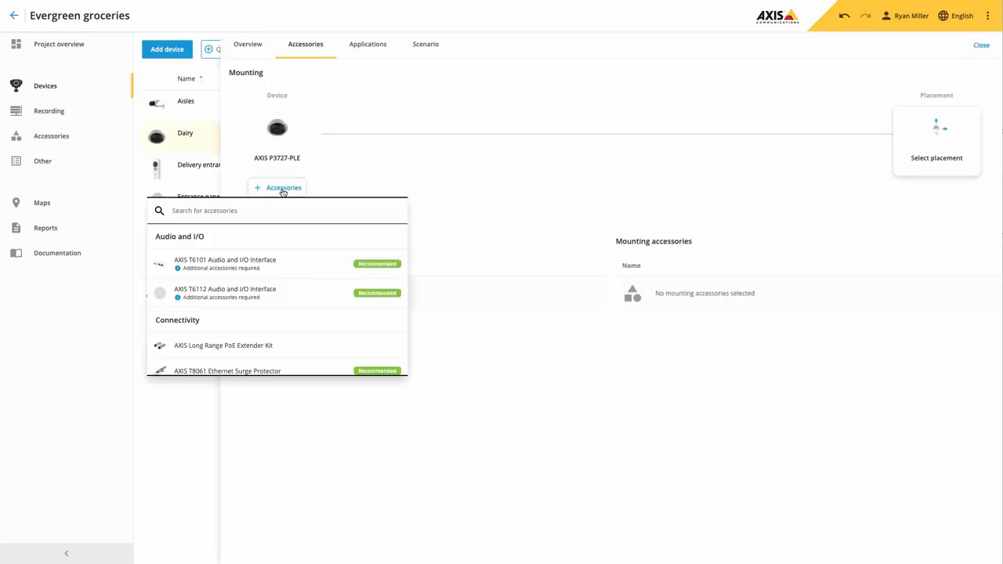
{"action": "mouse_move", "coordinate": [293, 268]}
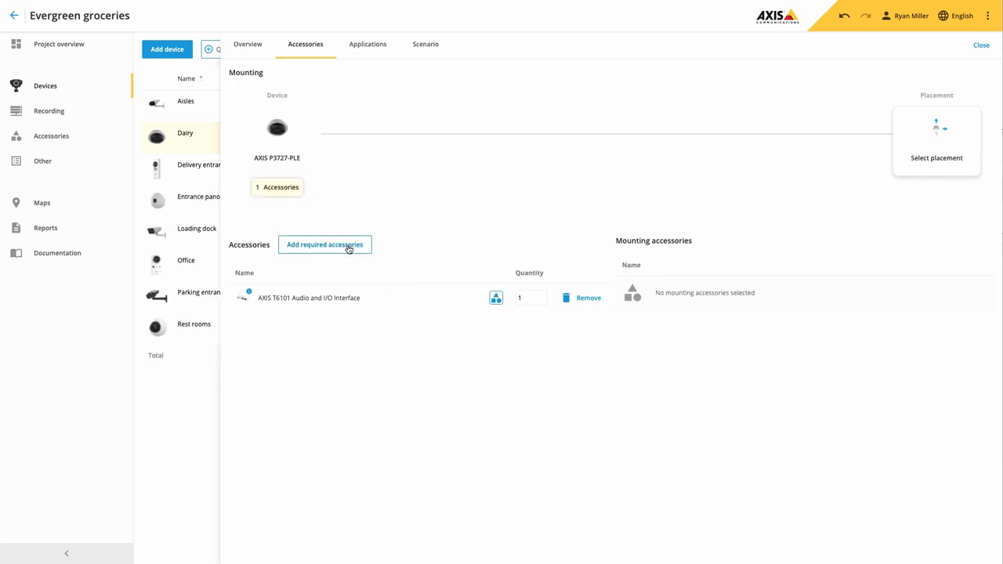
{"action": "left_click", "coordinate": [324, 245]}
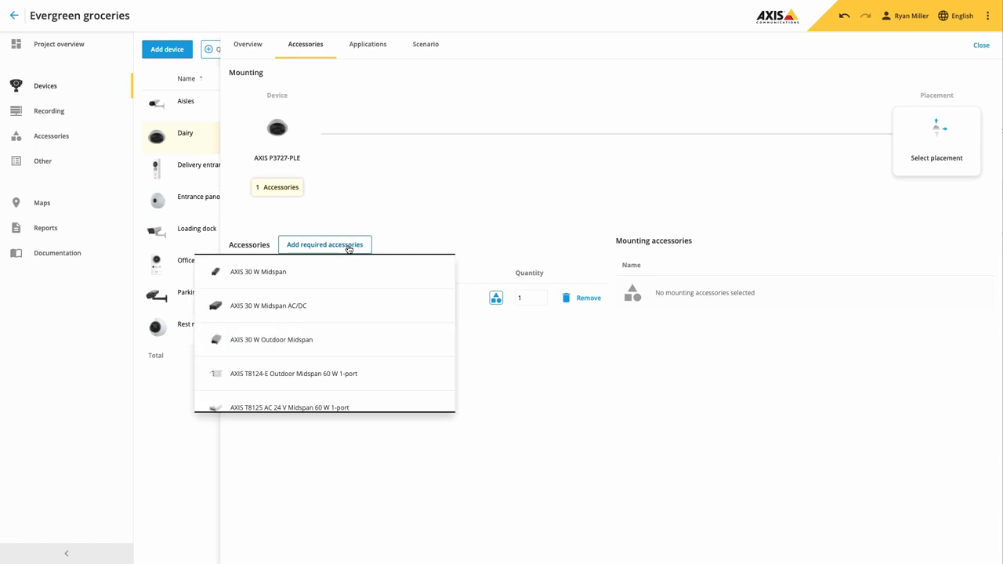
{"action": "mouse_move", "coordinate": [280, 272]}
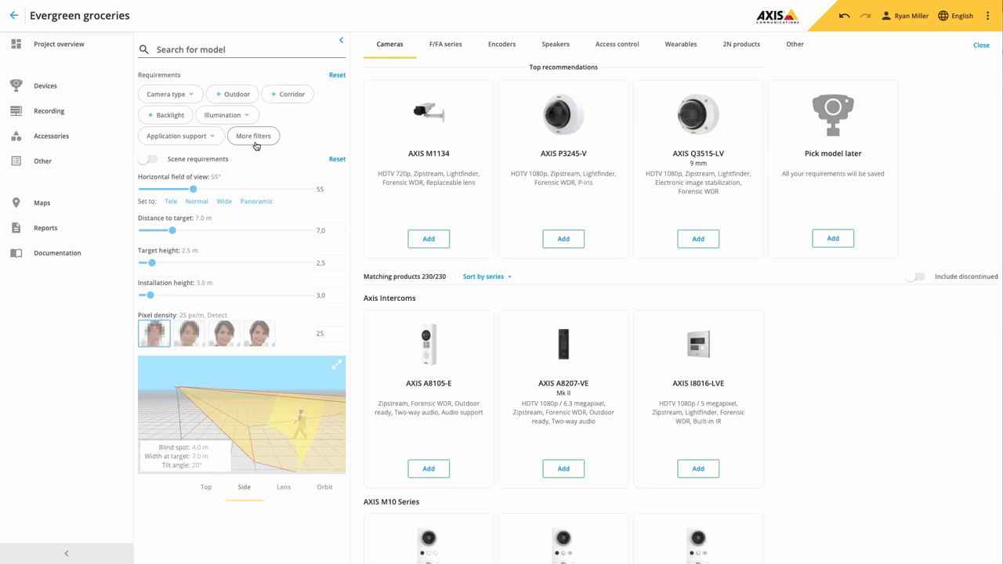
{"action": "left_click", "coordinate": [253, 135]}
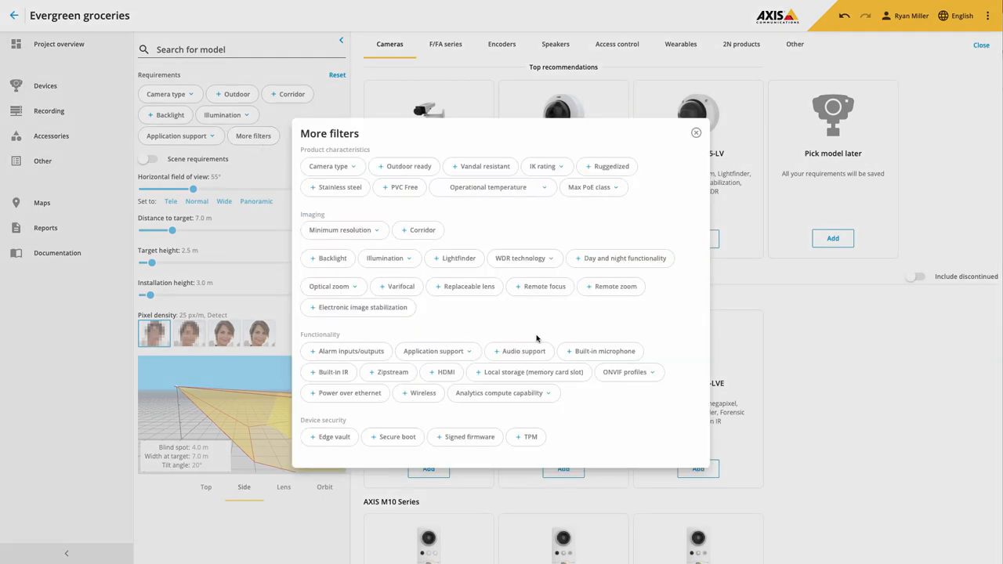
{"action": "left_click", "coordinate": [549, 392]}
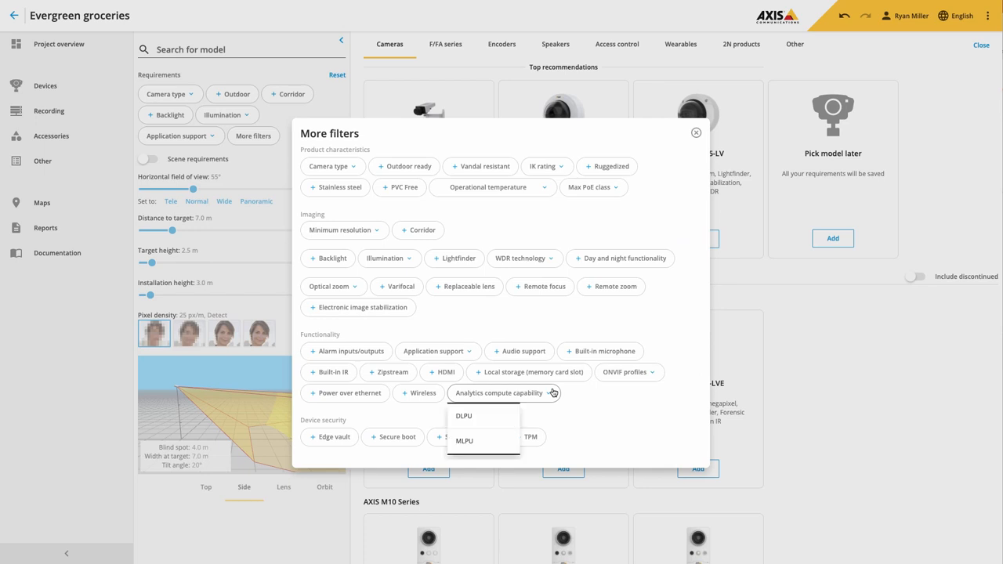
{"action": "mouse_move", "coordinate": [500, 449]}
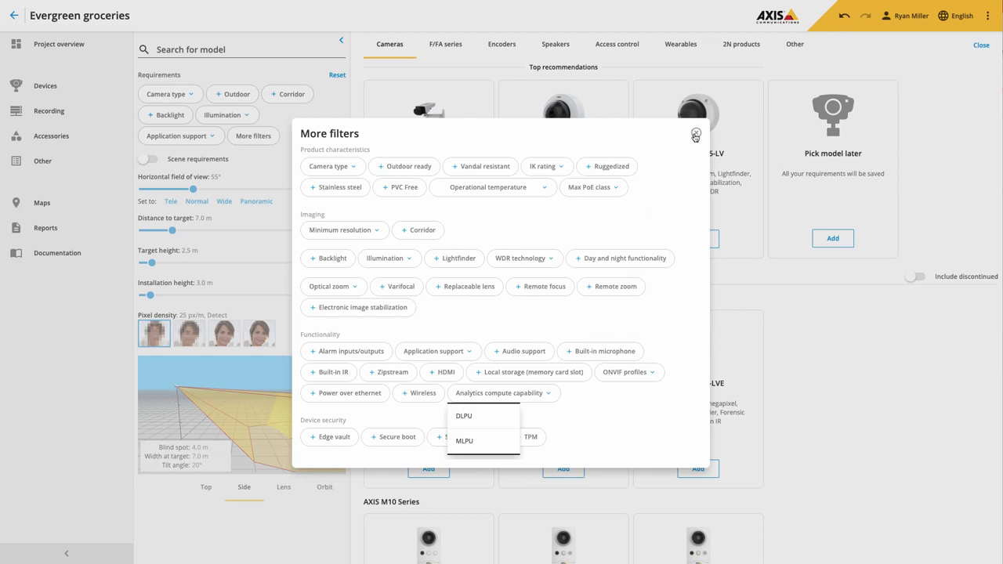
{"action": "left_click", "coordinate": [694, 135]}
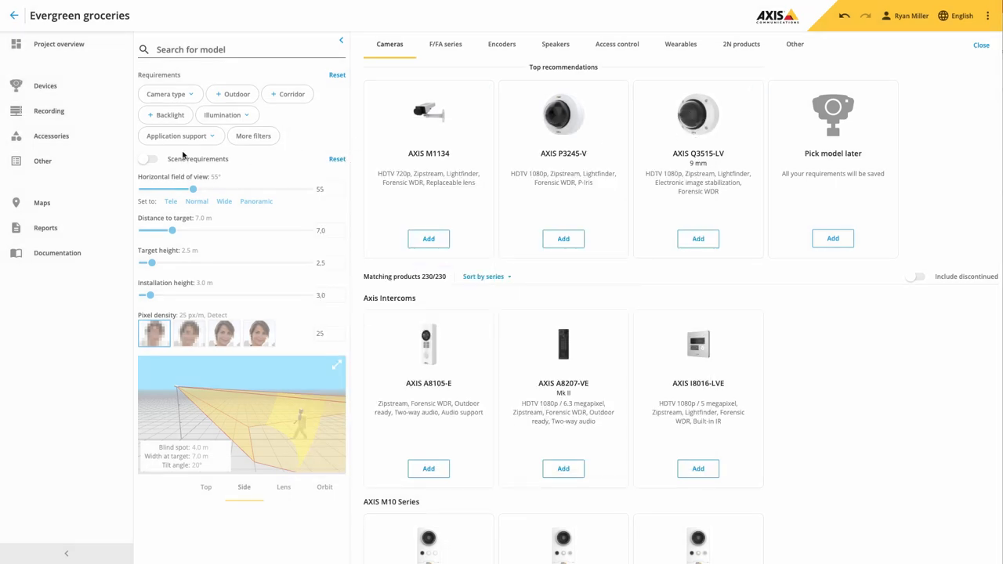
Filter cameras by AXIS Object Analytics application support, leaving 37 of 230 models
{"action": "left_click", "coordinate": [177, 135]}
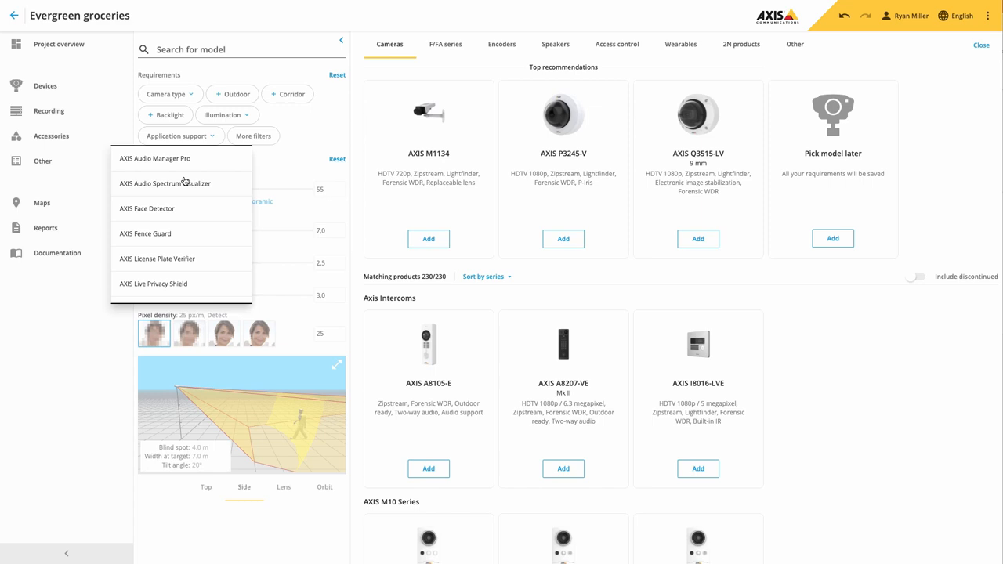
{"action": "scroll", "scroll_direction": "down", "scroll_amount": 3}
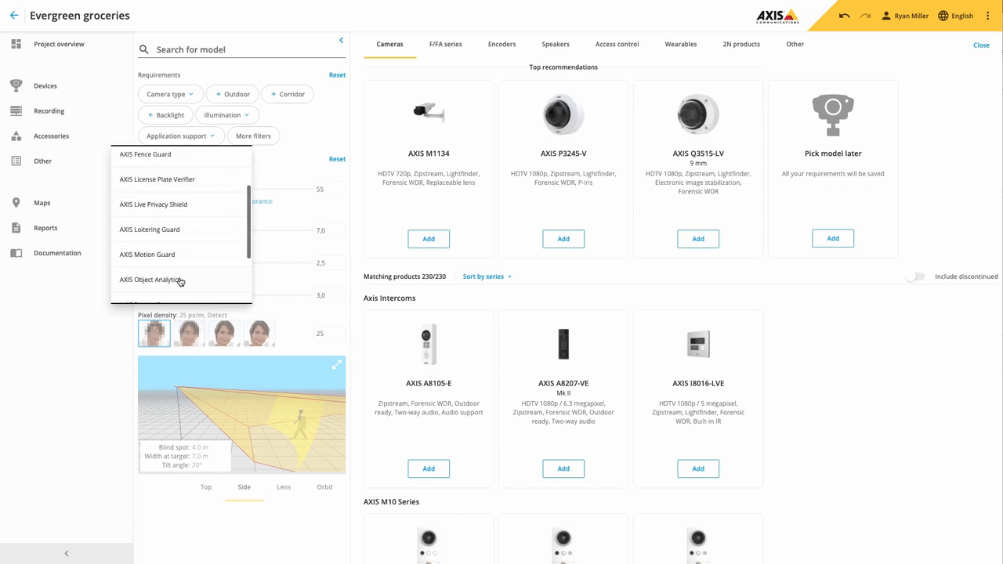
{"action": "left_click", "coordinate": [148, 279]}
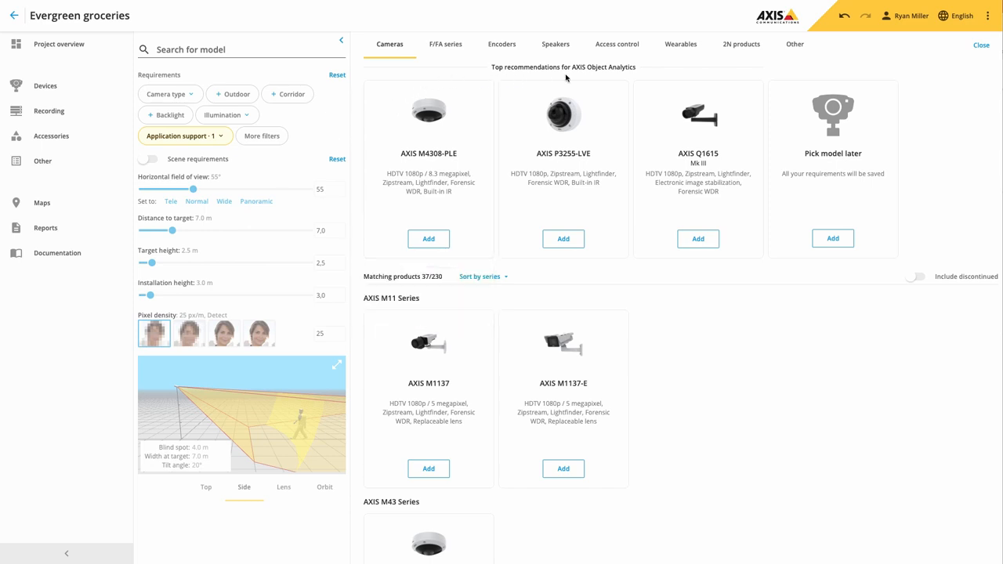
{"action": "mouse_move", "coordinate": [599, 79]}
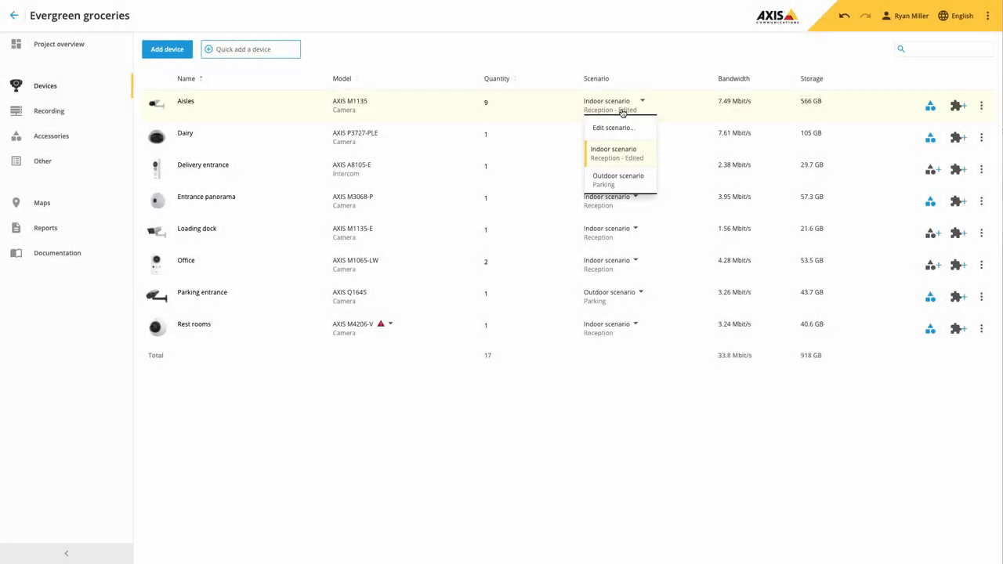
Open Edit scenario for the Aisles camera and review its Scenario tab settings
{"action": "left_click", "coordinate": [612, 128]}
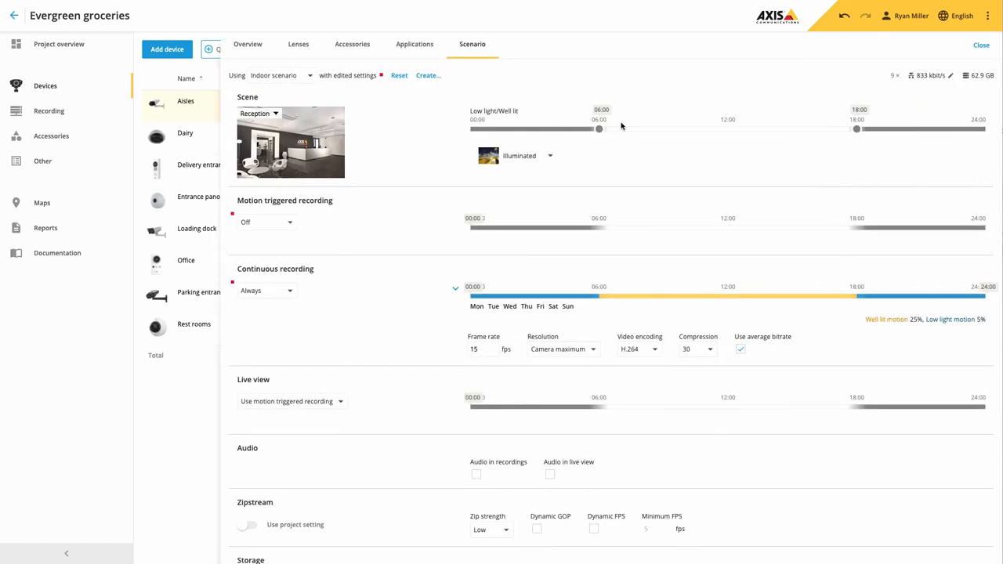
{"action": "scroll", "scroll_direction": "down", "scroll_amount": 3}
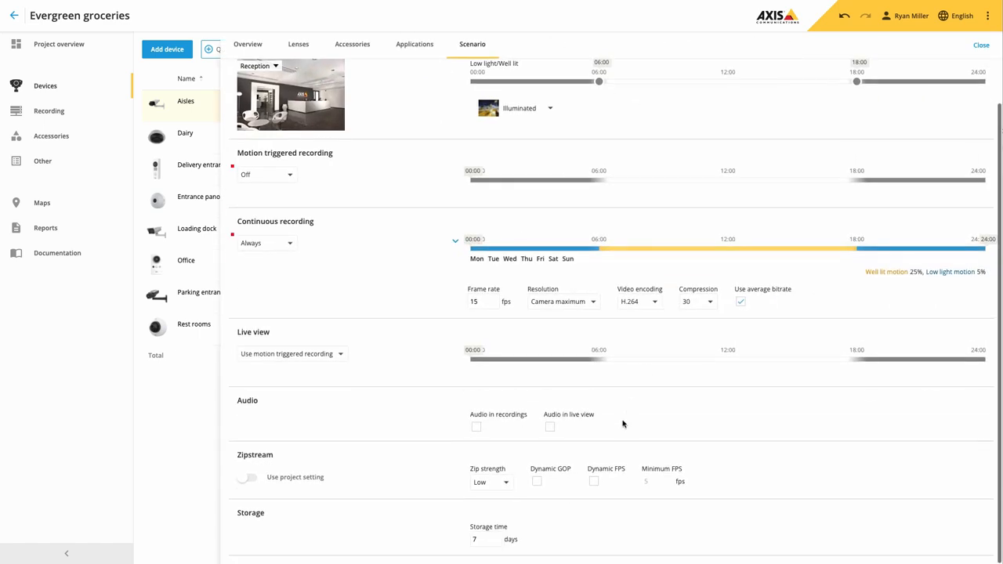
{"action": "left_click", "coordinate": [594, 480]}
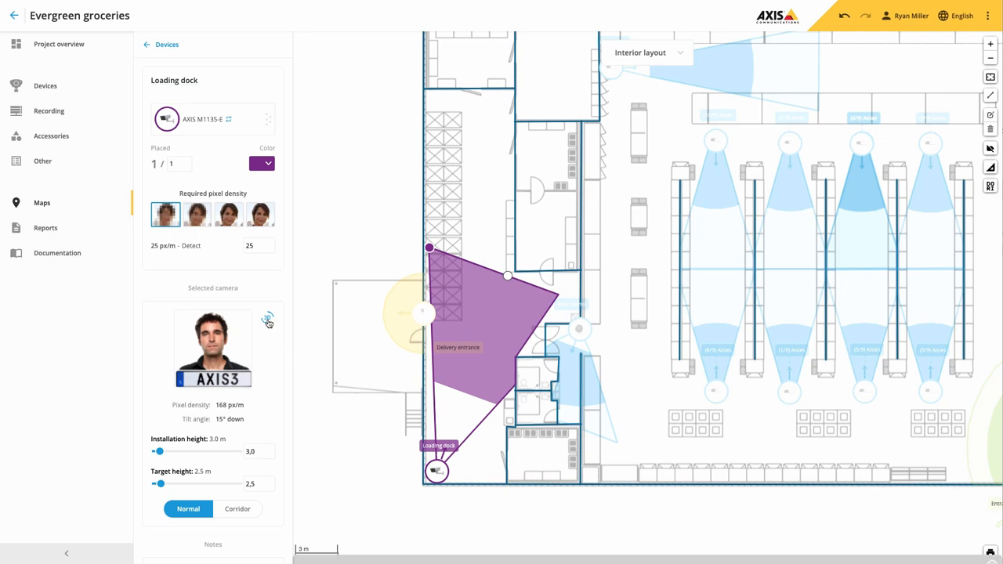
View the Loading dock camera in 3D, switching to Orbit and back to Lens view
{"action": "left_click", "coordinate": [268, 320]}
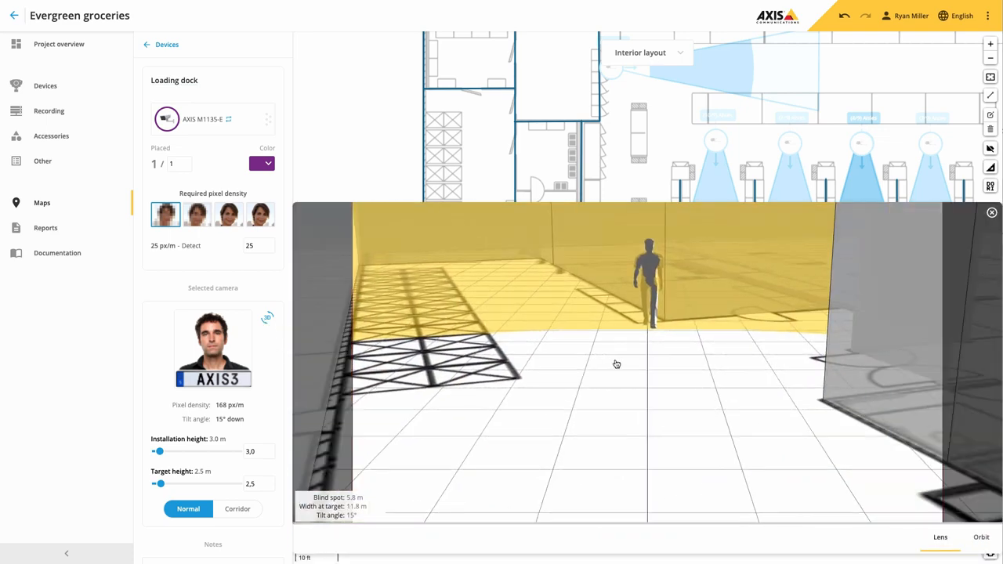
{"action": "left_click", "coordinate": [981, 537]}
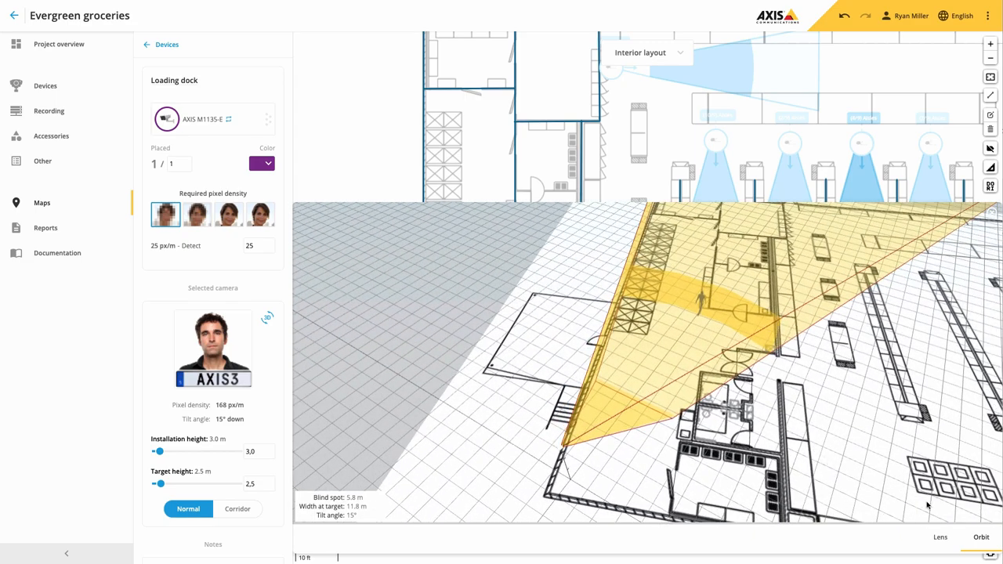
{"action": "left_click", "coordinate": [940, 538]}
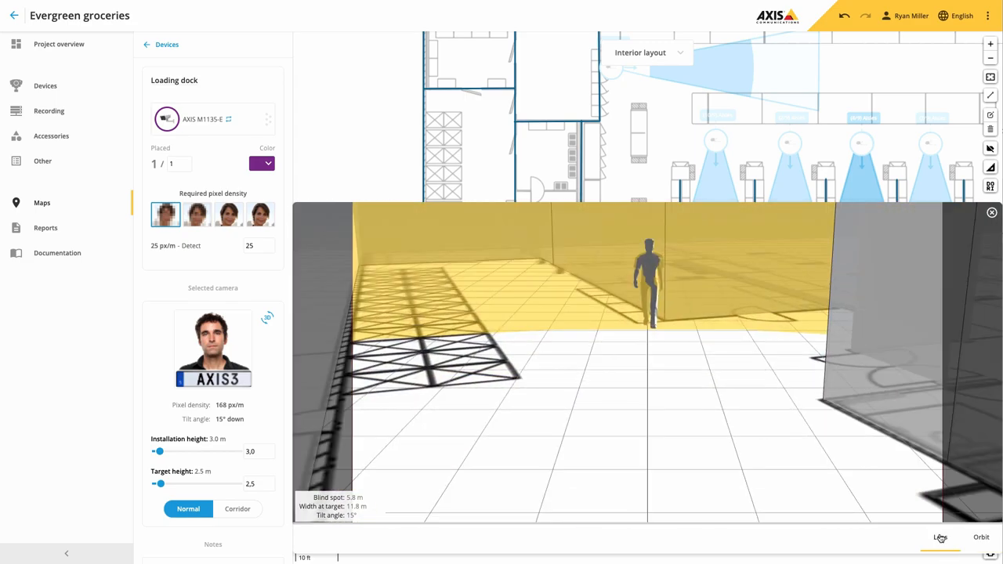